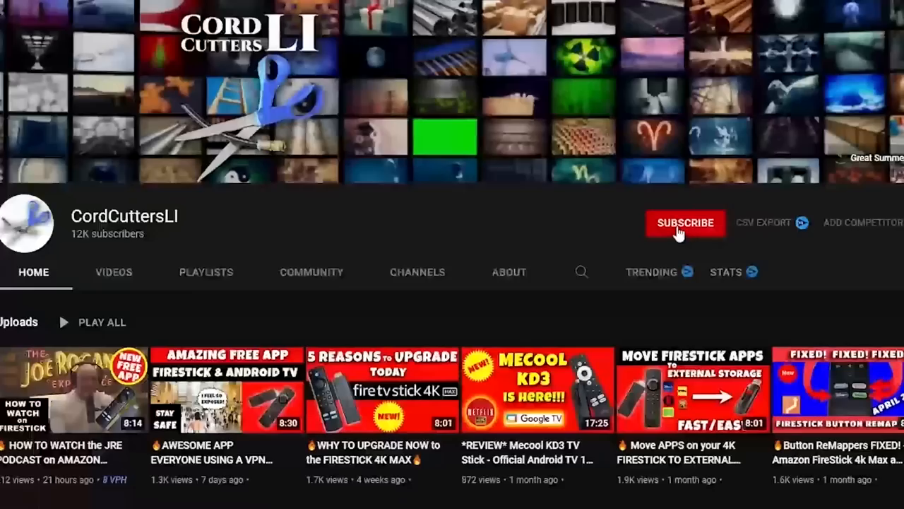
- Leave the CordCuttersLI channel page for the MagellanTV app's Search page
click(684, 222)
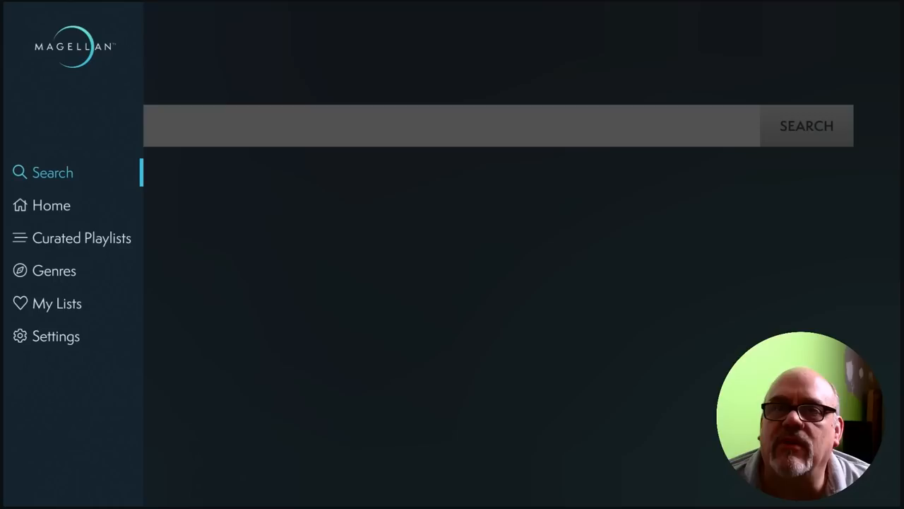
- Go to MagellanTV Home, browse featured rows like Highest-rated History, and reach the genres list
click(51, 205)
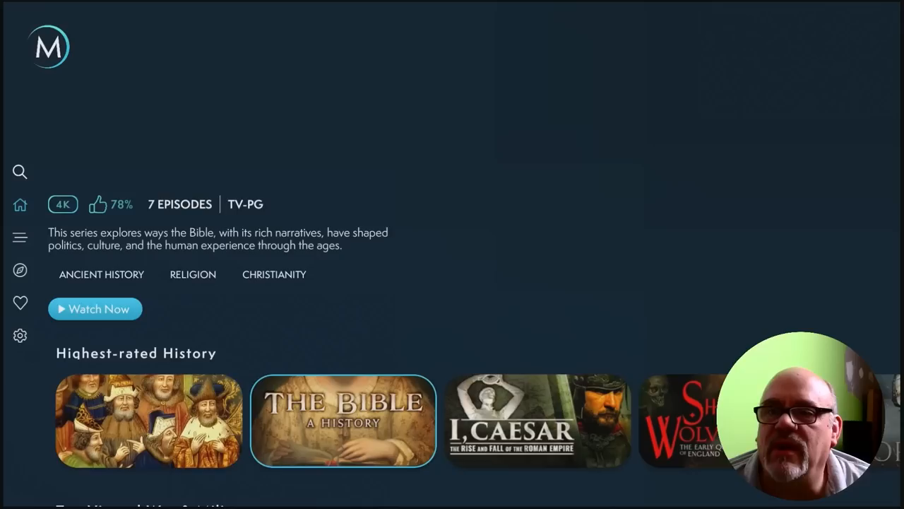
scroll(right, 3)
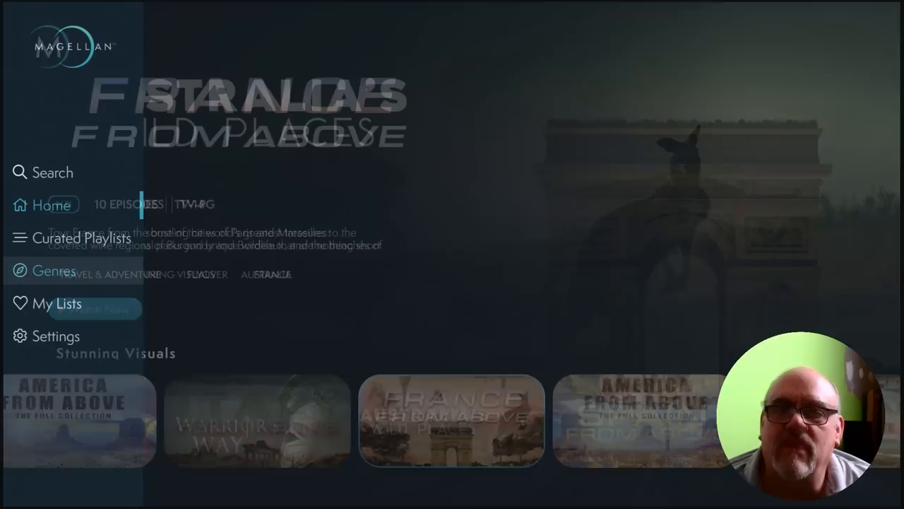
click(53, 270)
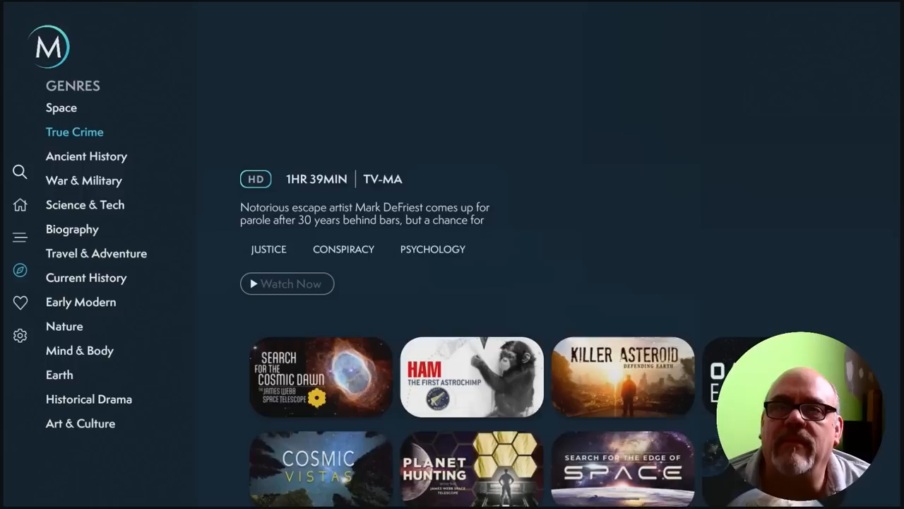
- Browse the Biography, Current History, Mind & Body and Art & Culture genres, then exit to Fire TV home
click(85, 204)
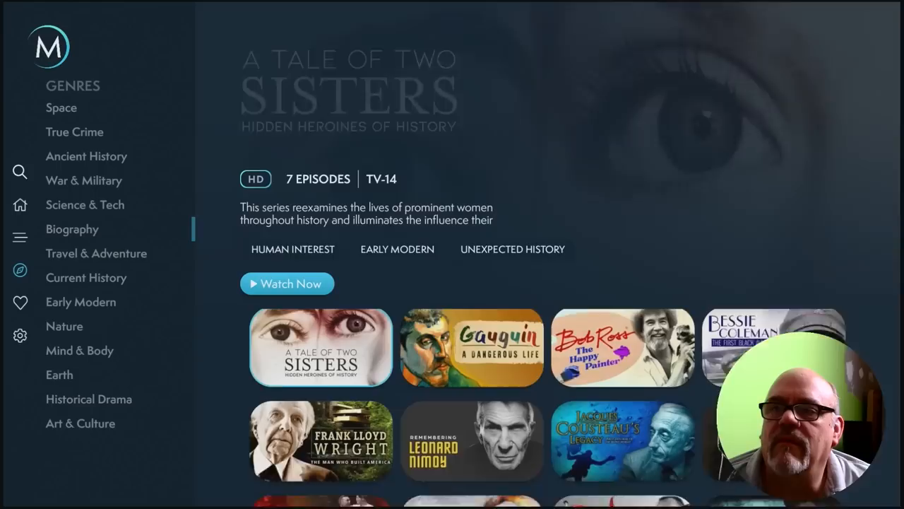
click(73, 229)
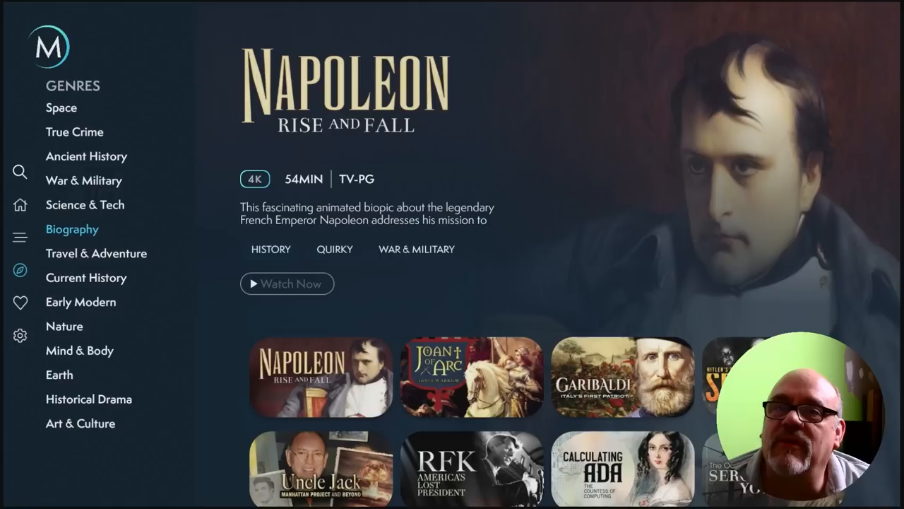
click(86, 277)
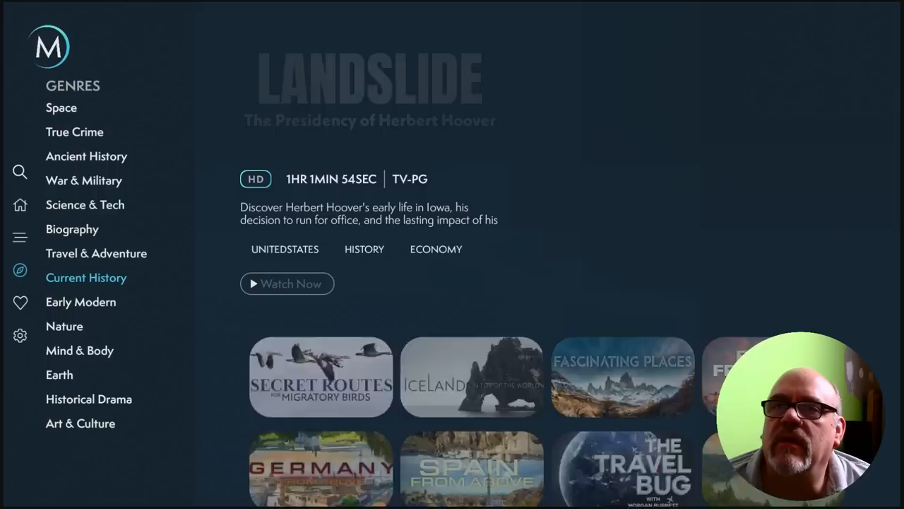
click(79, 350)
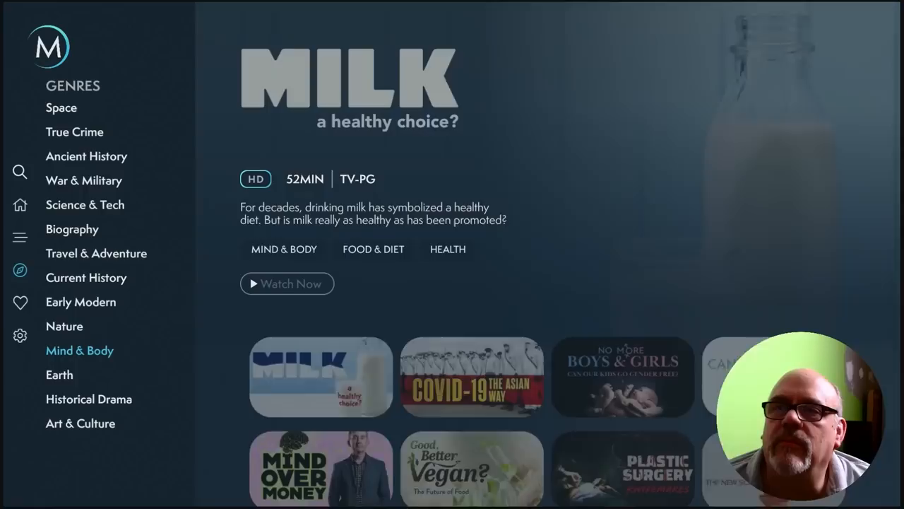
click(80, 424)
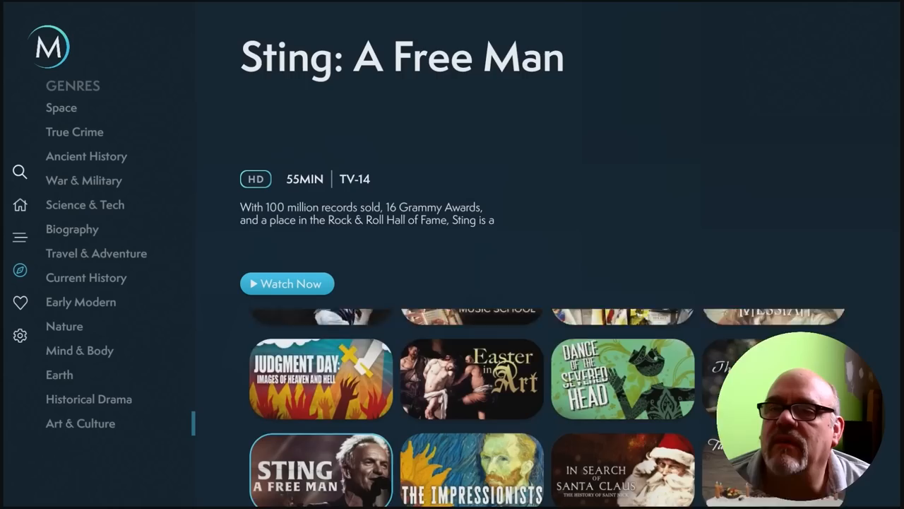
click(320, 389)
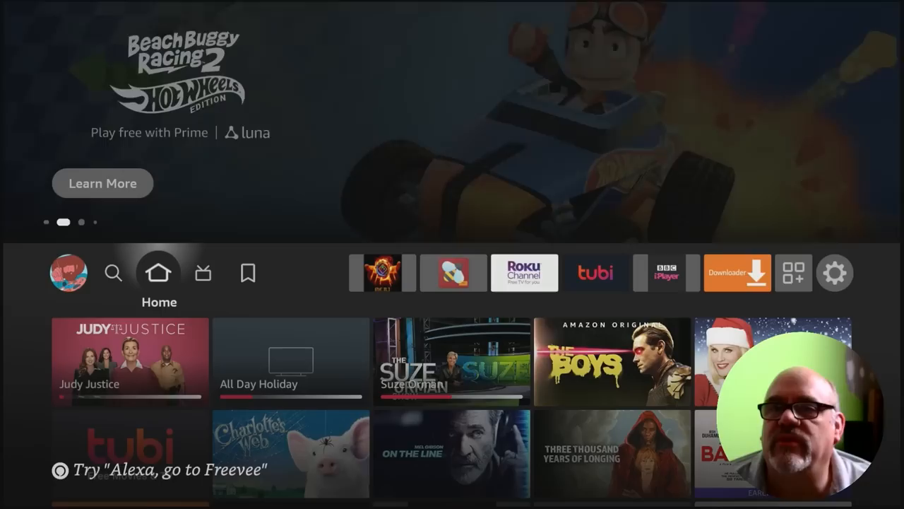
- Pass through the Fire TV settings grid and launch the Downloader app
click(835, 273)
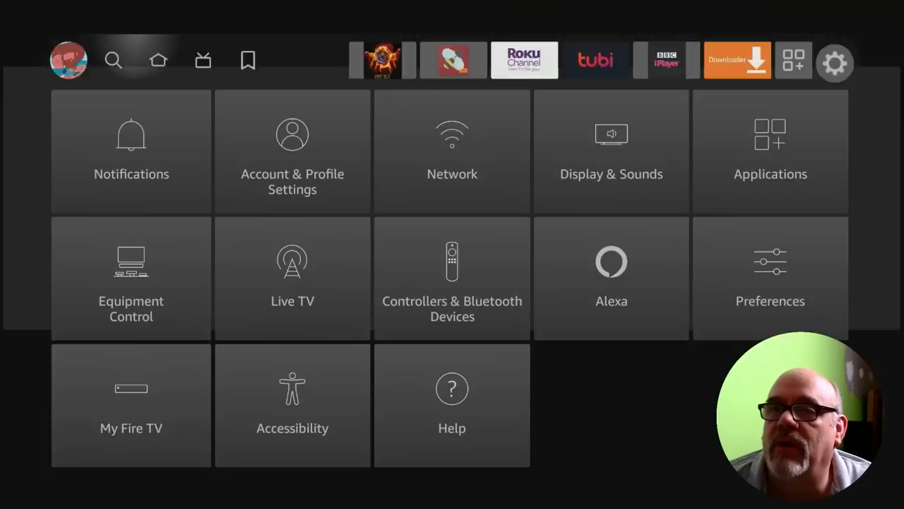
click(737, 60)
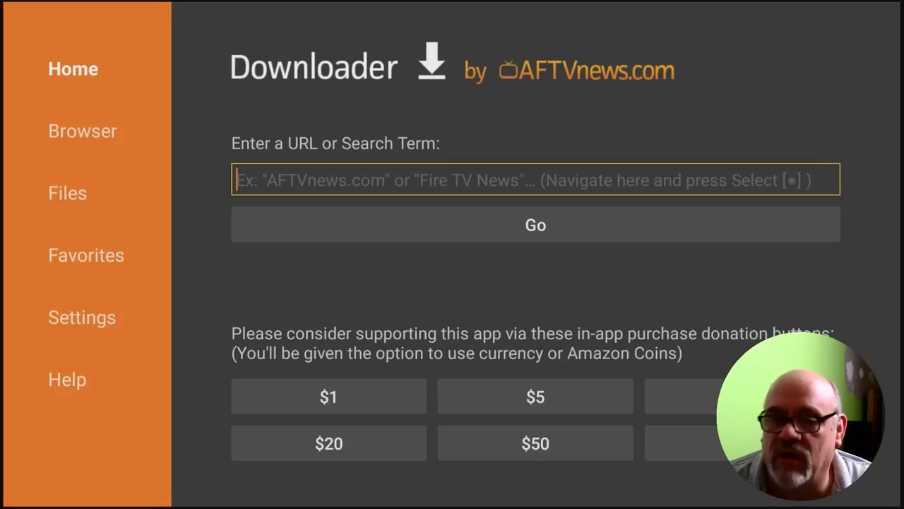
- Load cordcuttersli.com in Downloader's browser and view it full screen
click(535, 180)
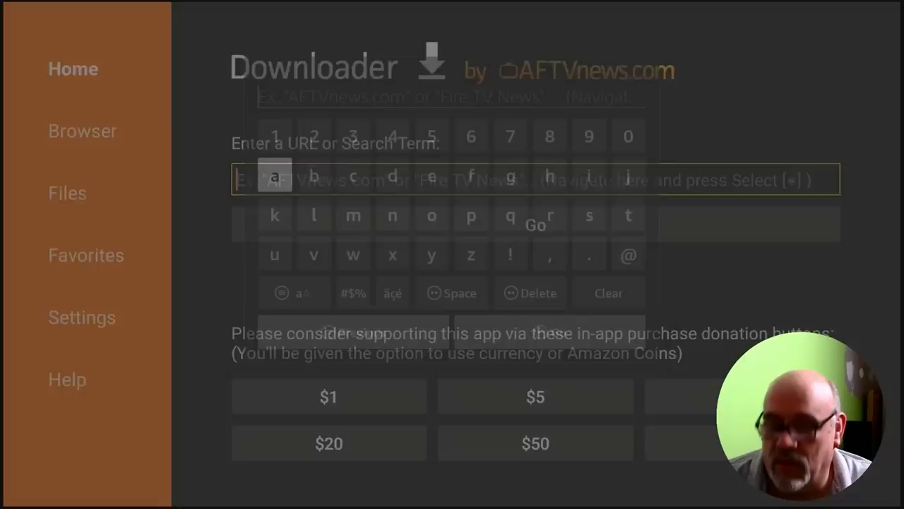
click(534, 224)
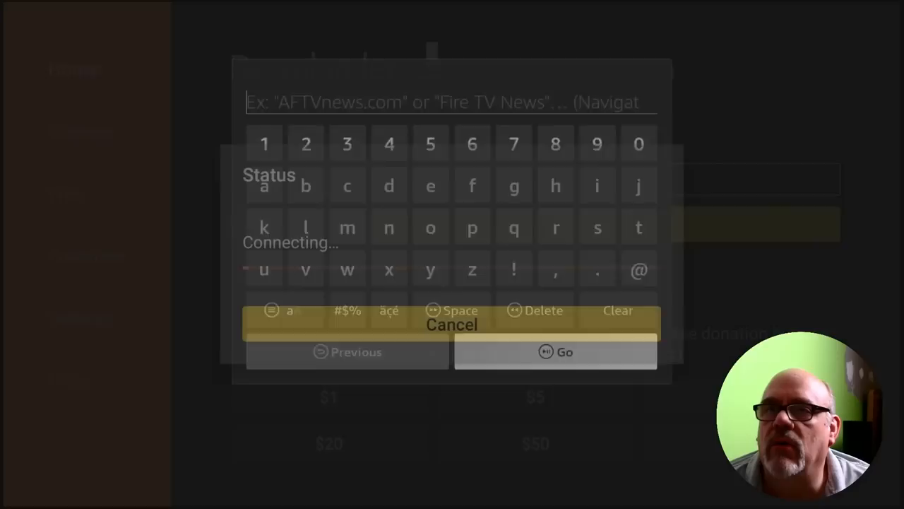
click(556, 352)
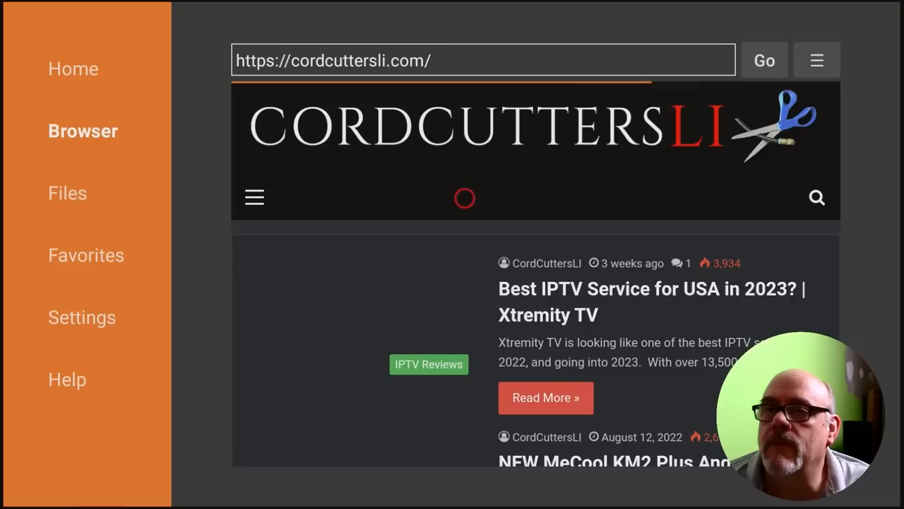
click(817, 60)
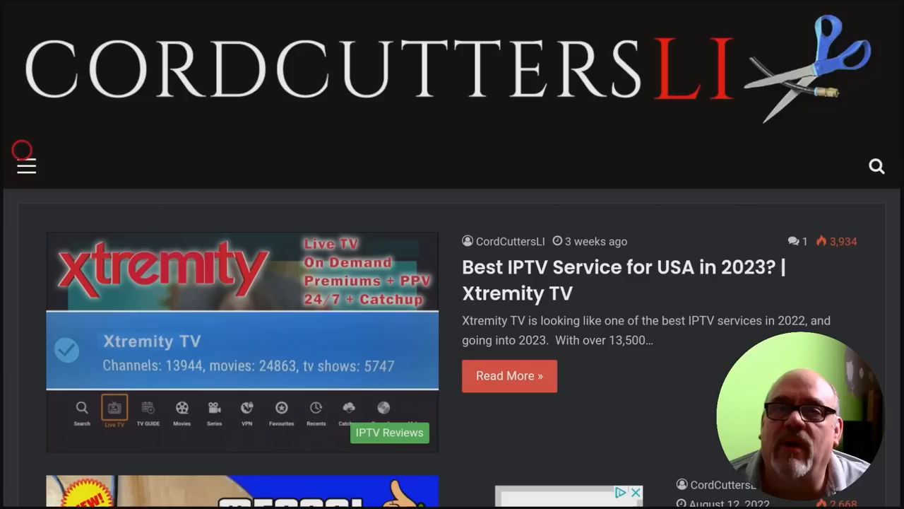
- Go to Tutorials, scroll to Streaming Apps, and open MagellanTV (December 2022 Update)
click(26, 166)
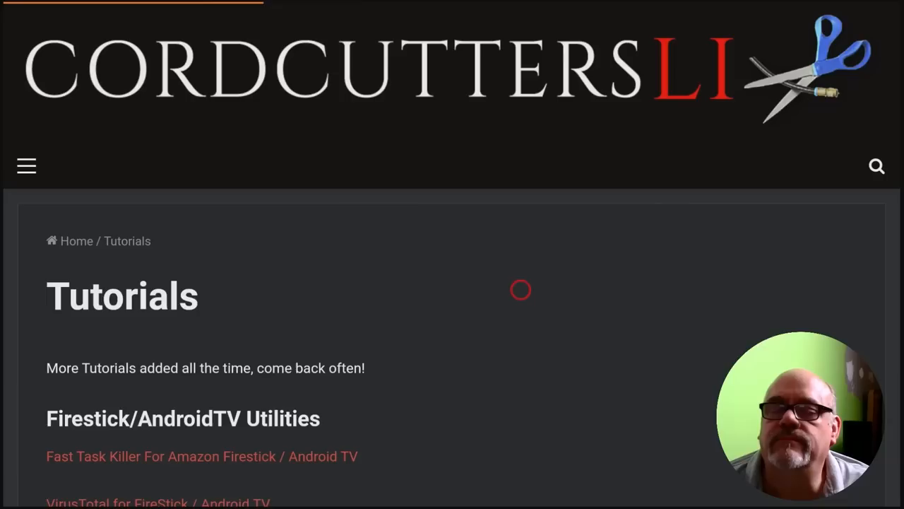
scroll(down, 3)
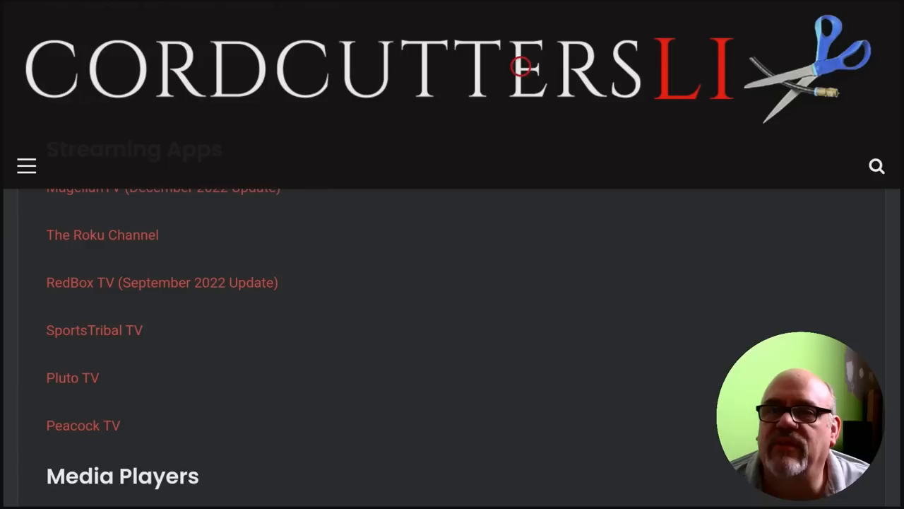
scroll(down, 3)
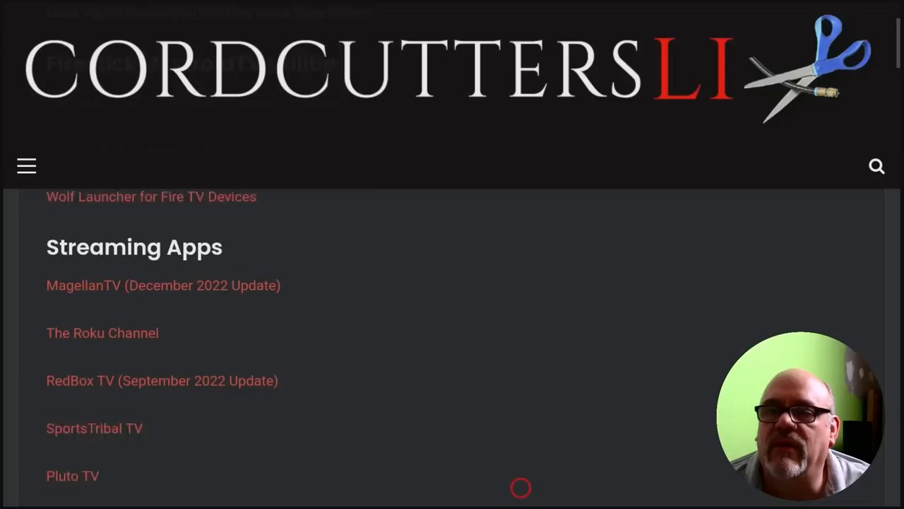
click(163, 285)
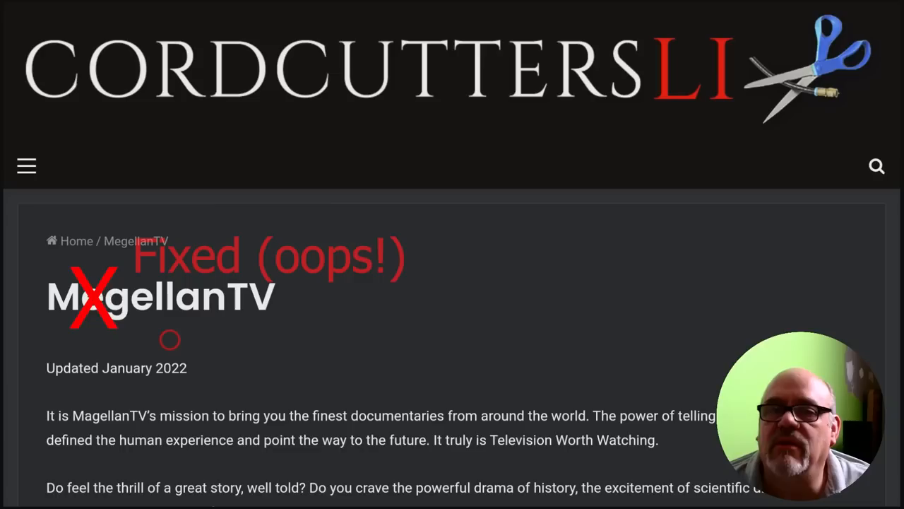
- Scroll down the MagellanTV page and download the MagellanTV 2.1.2 APK
scroll(down, 3)
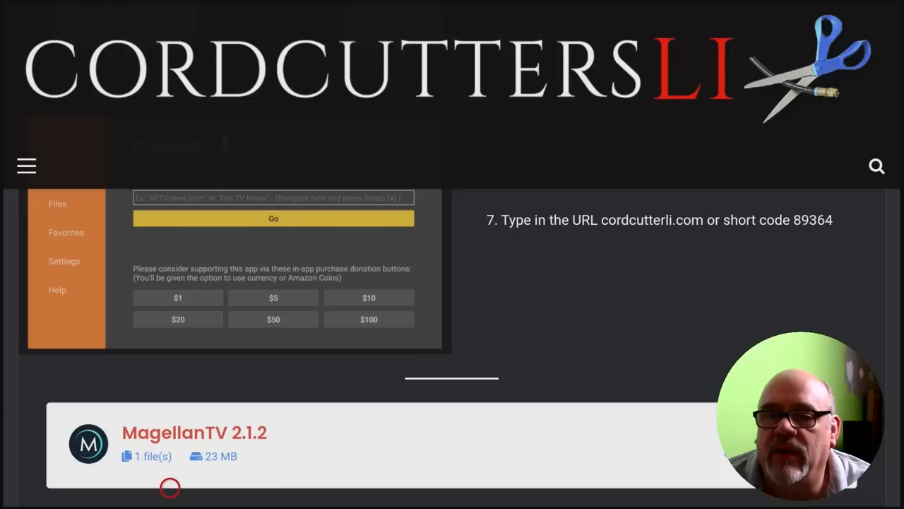
click(273, 217)
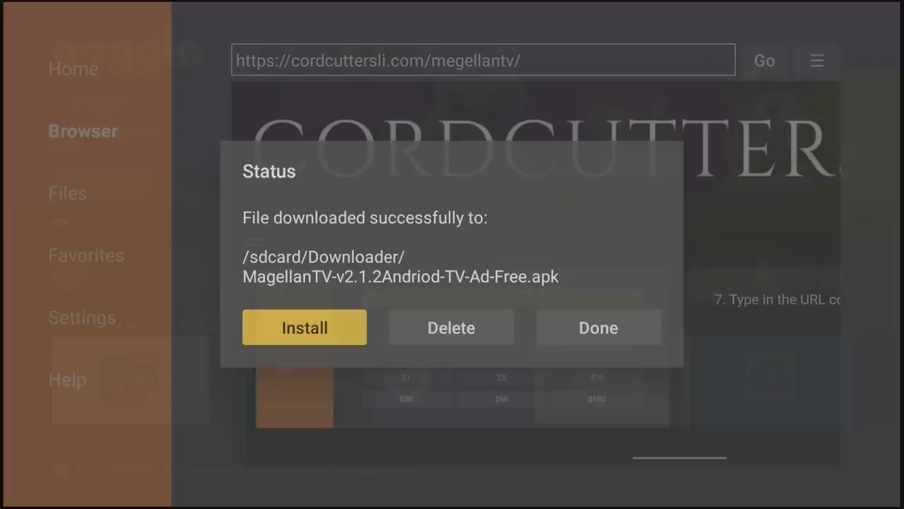
- Install the MagellanTV APK, close the completion screens, and return to Fire TV home
click(305, 327)
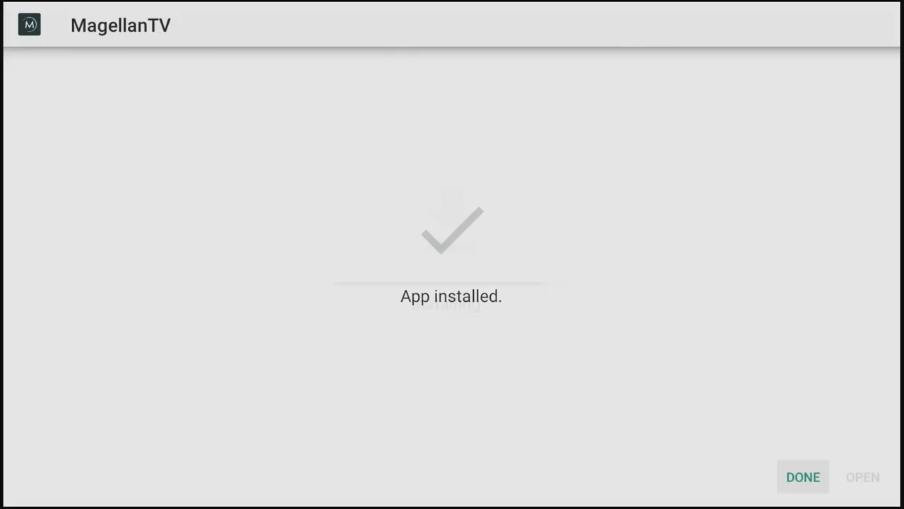
click(802, 476)
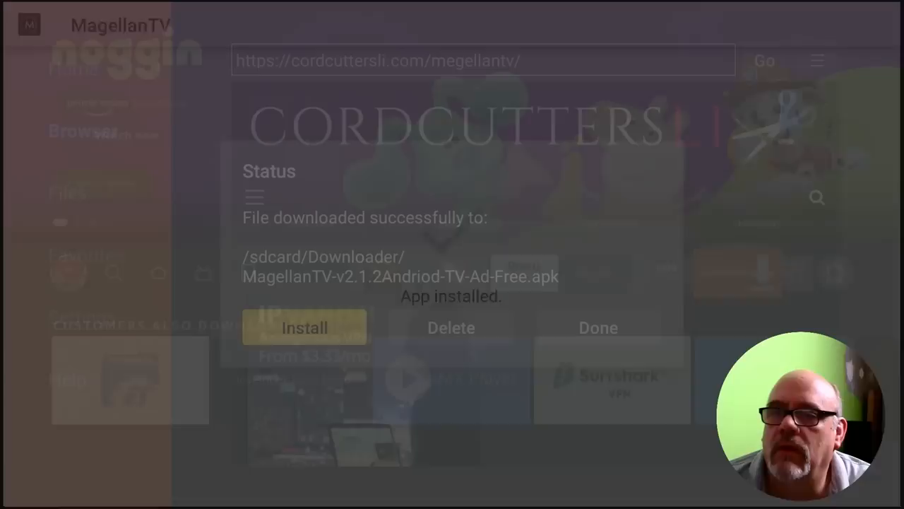
click(451, 327)
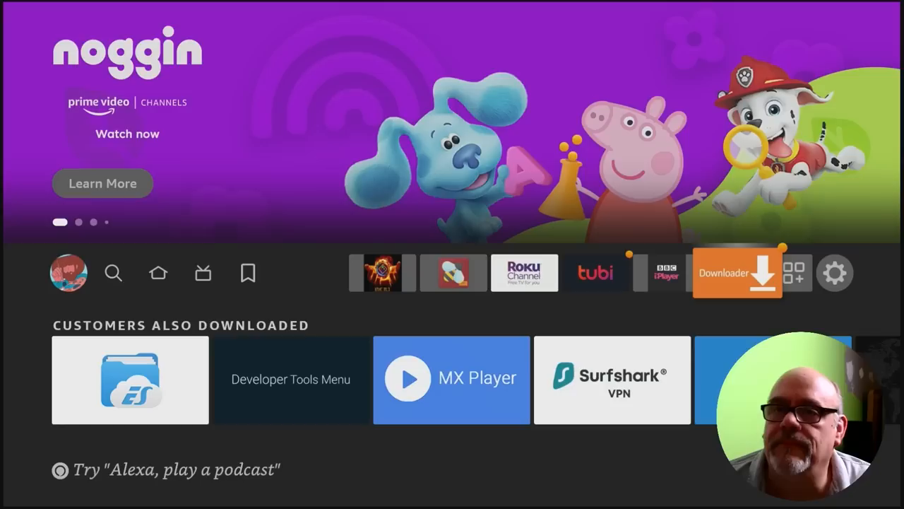
- Long-press Home to show the Profiles, Apps, Sleep, Mirroring and Settings panel
click(158, 273)
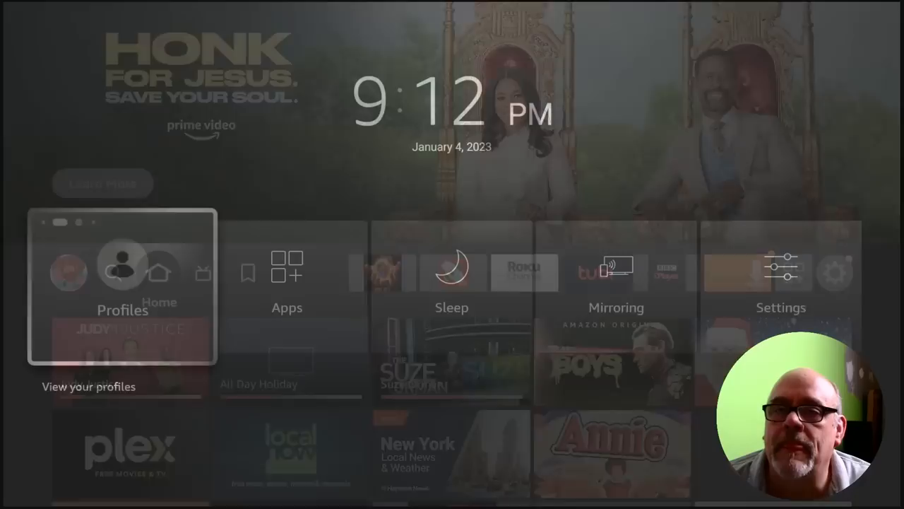
- Scroll Your Apps & Channels to MagellanTV at the end and show its options menu
click(287, 276)
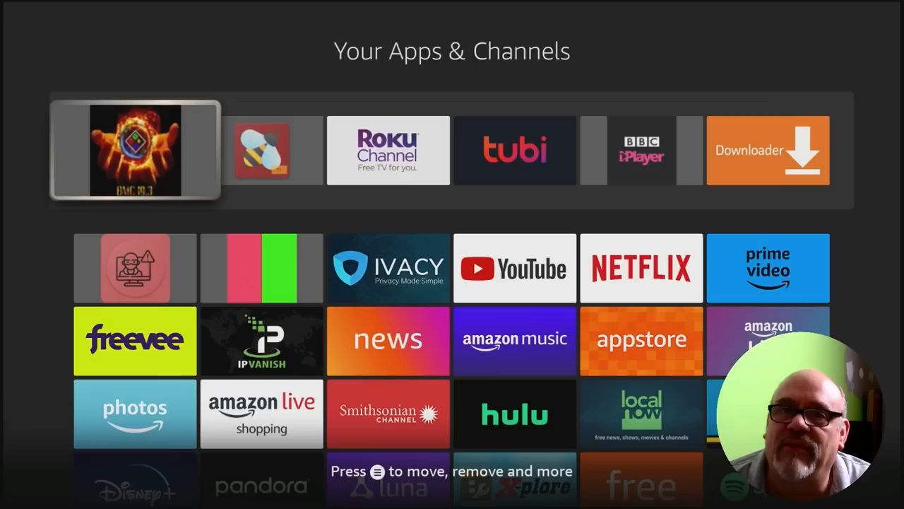
scroll(down, 3)
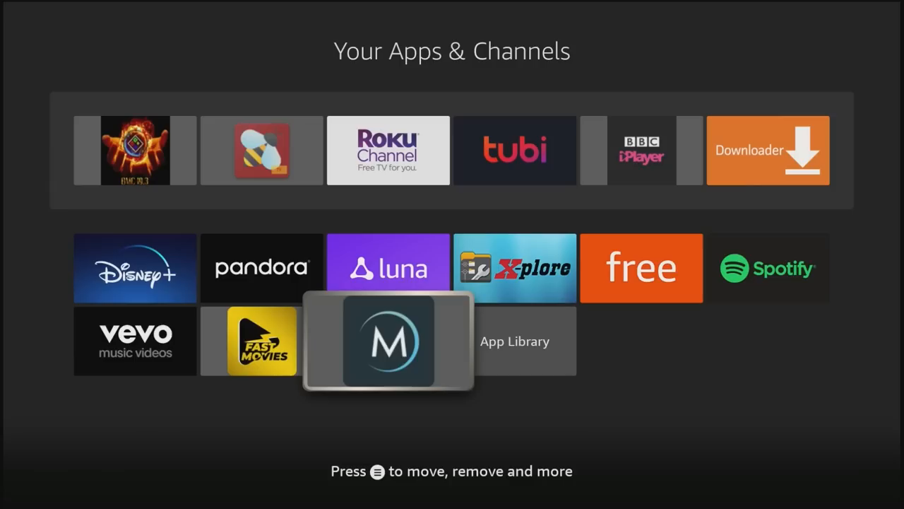
key(menu)
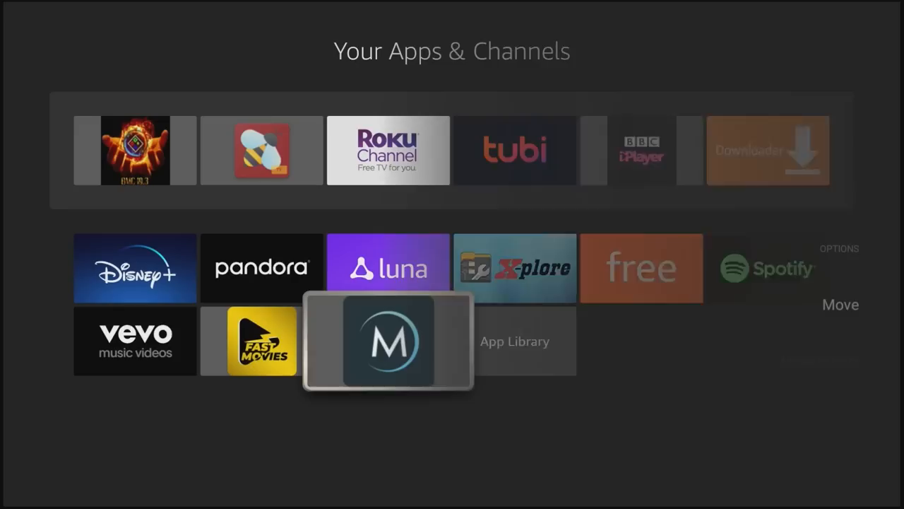